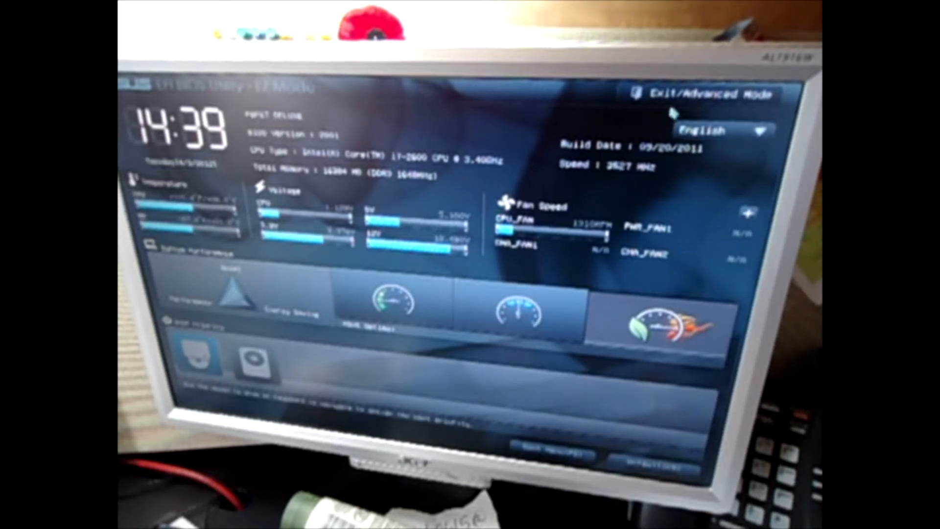
# Step: Leave EZ Mode for the Advanced Mode system information page
pyautogui.click(711, 94)
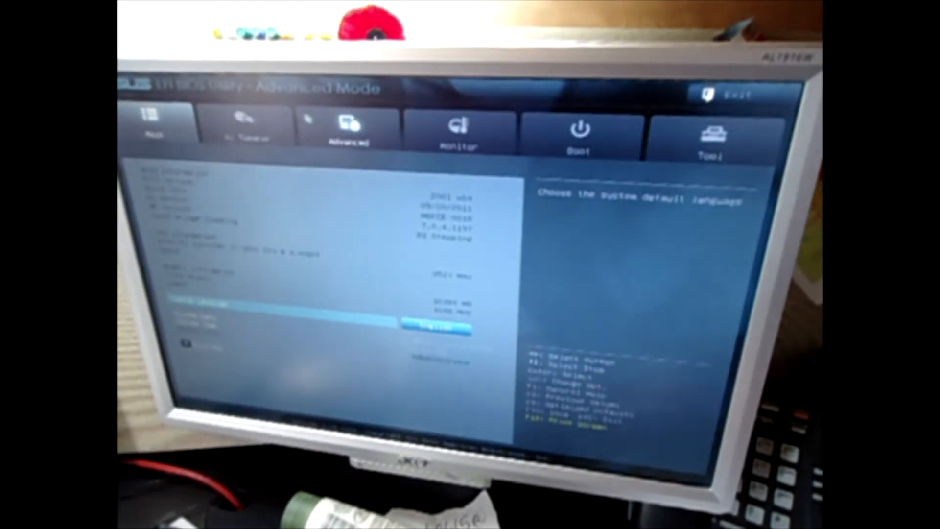
# Step: Open the Advanced tab's SATA Configuration and keep SATA Mode on AHCI
pyautogui.click(347, 131)
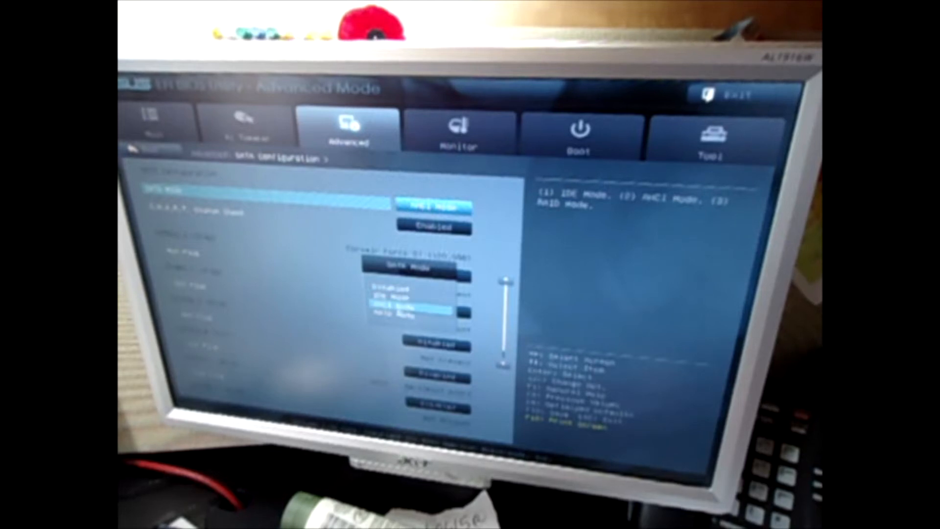
pyautogui.press('up')
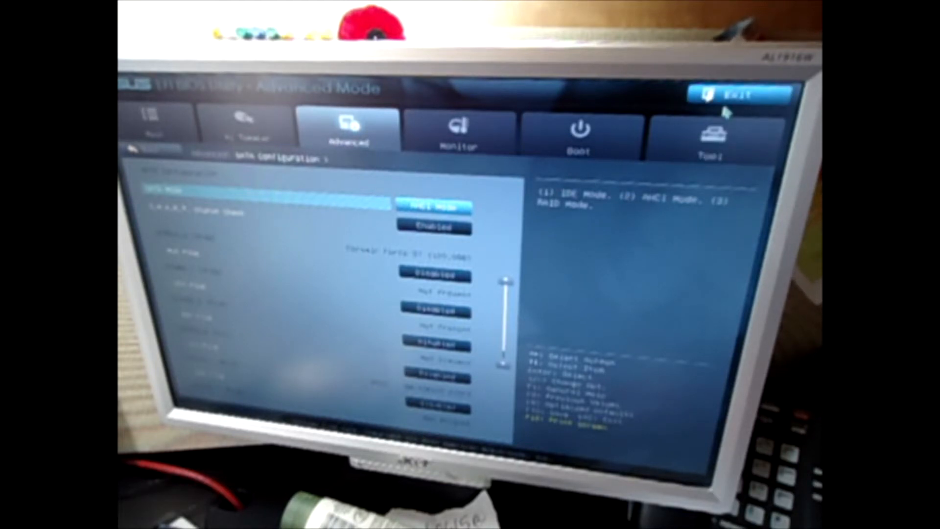
pyautogui.moveTo(606, 207)
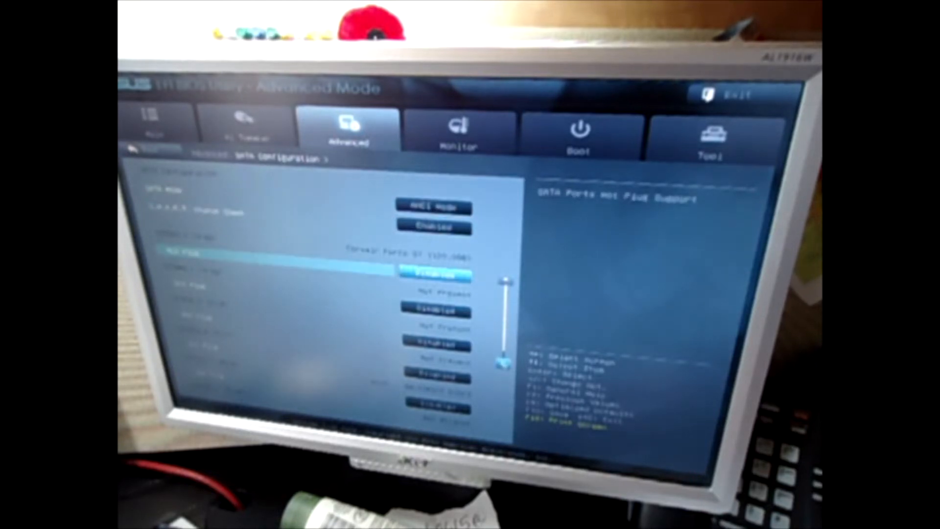
pyautogui.press('Down')
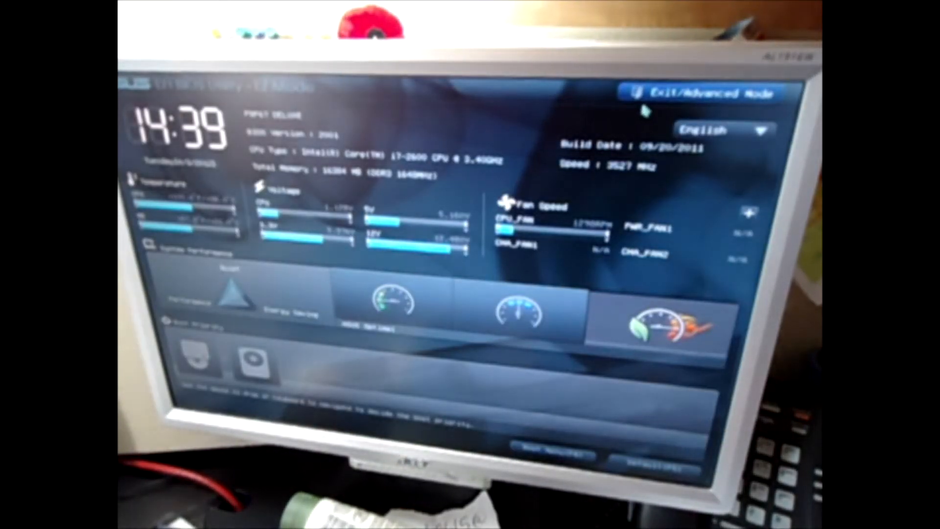
# Step: Return to Advanced Mode and bring up the Exit options dialog
pyautogui.click(695, 92)
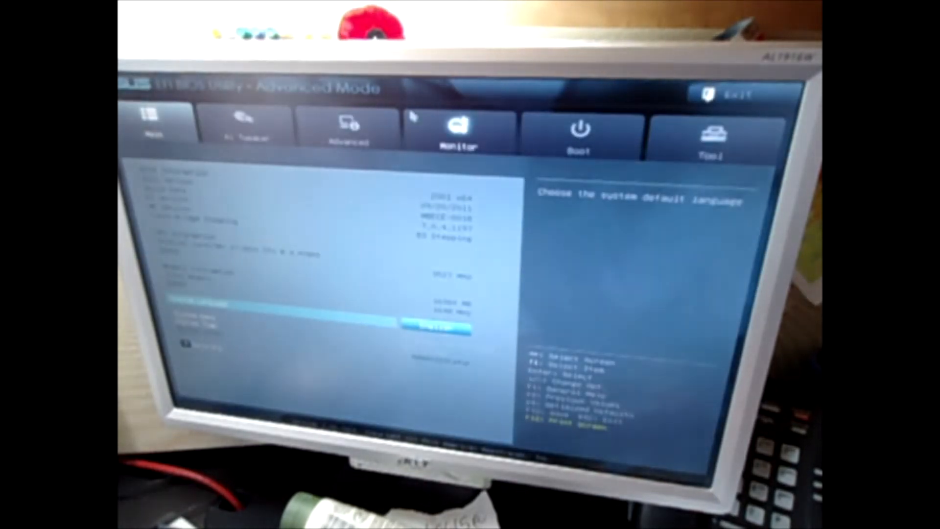
pyautogui.click(710, 138)
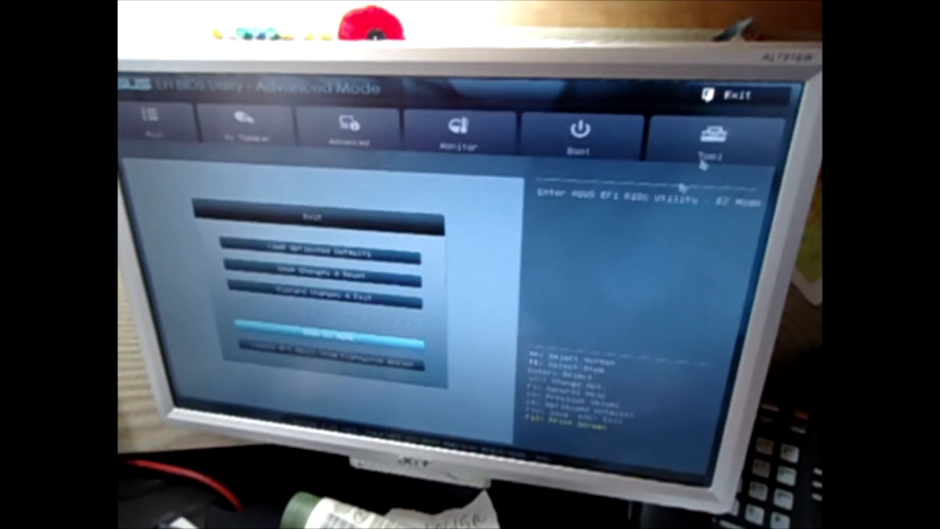